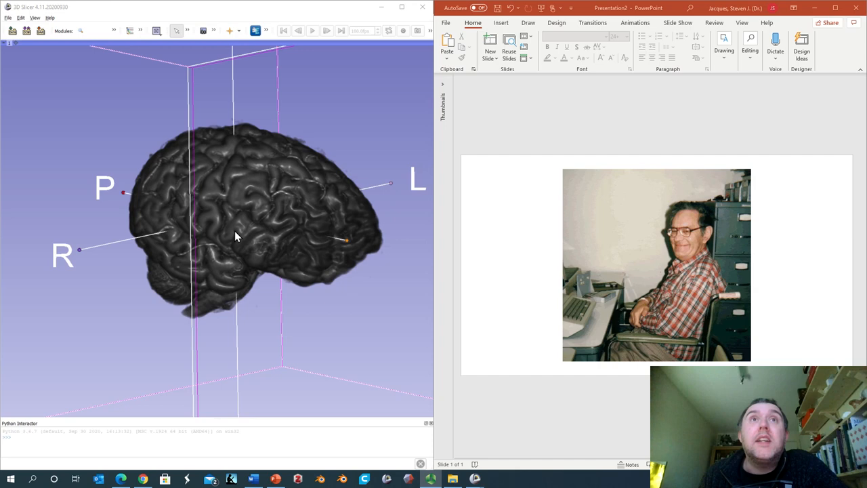
{"action": "mouse_move", "coordinate": [241, 255]}
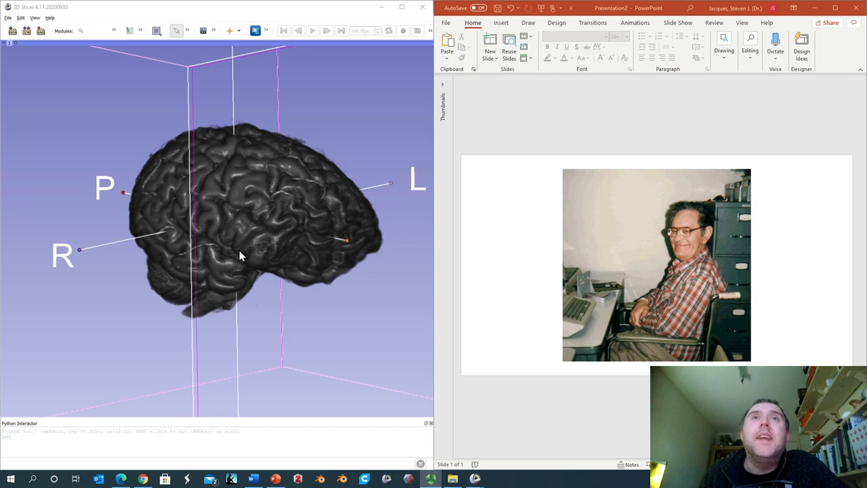
{"action": "mouse_move", "coordinate": [670, 249]}
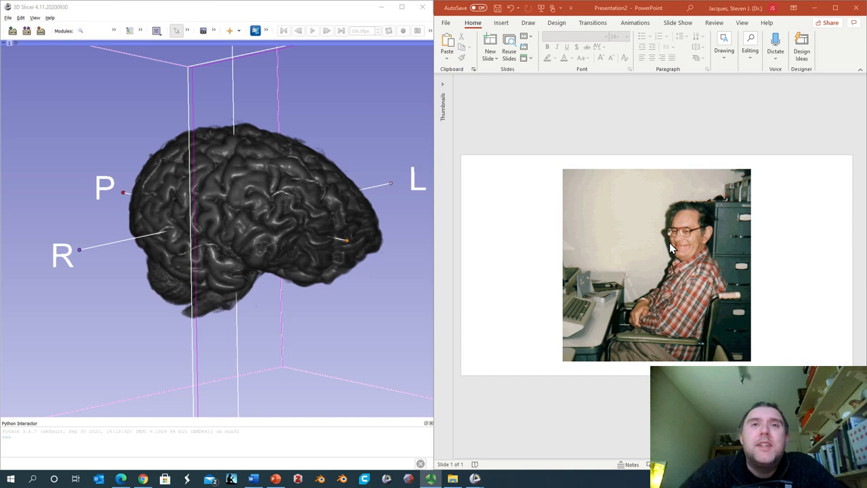
{"action": "mouse_move", "coordinate": [671, 230]}
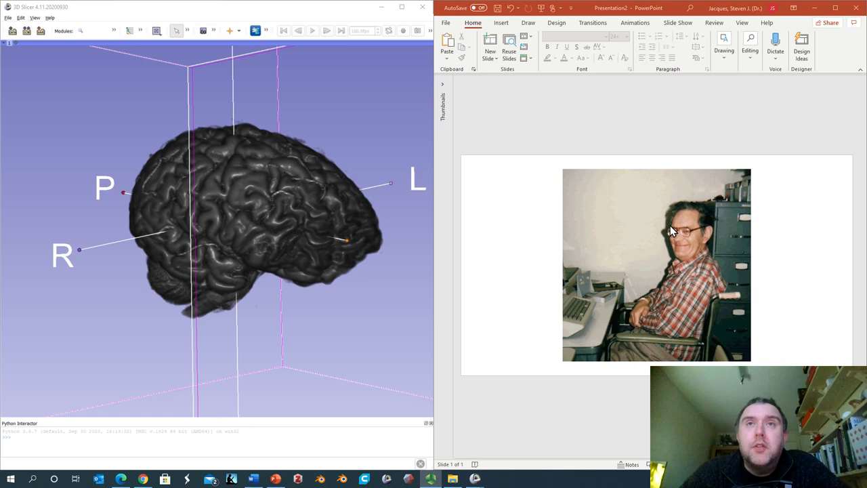
{"action": "mouse_move", "coordinate": [417, 368]}
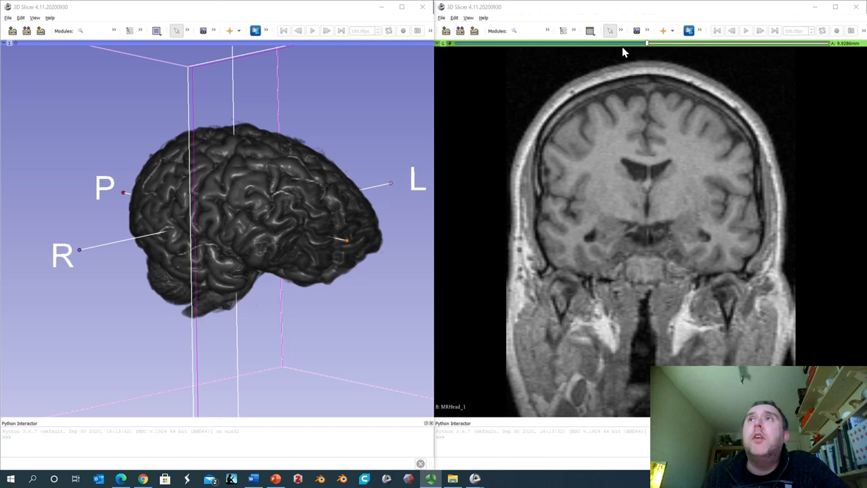
- Step the normal T1 coronal view to a slice through the lateral ventricles
{"action": "left_click_drag", "start_coordinate": [647, 43], "coordinate": [657, 44]}
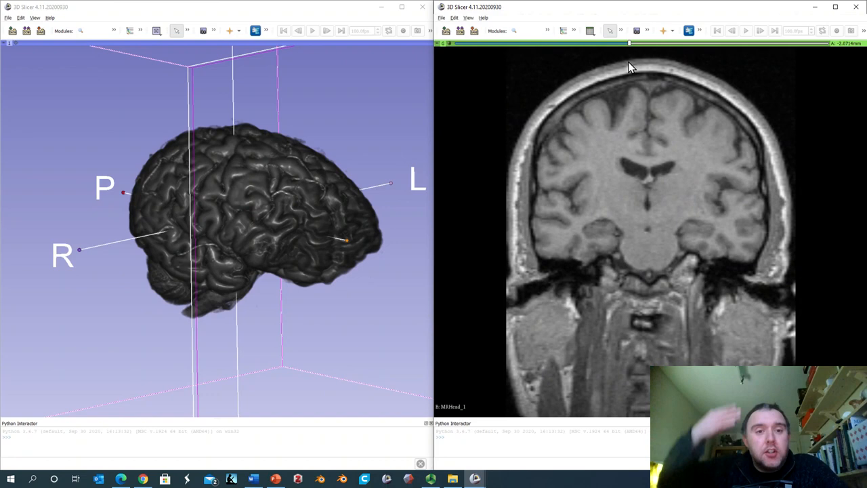
{"action": "mouse_move", "coordinate": [750, 167]}
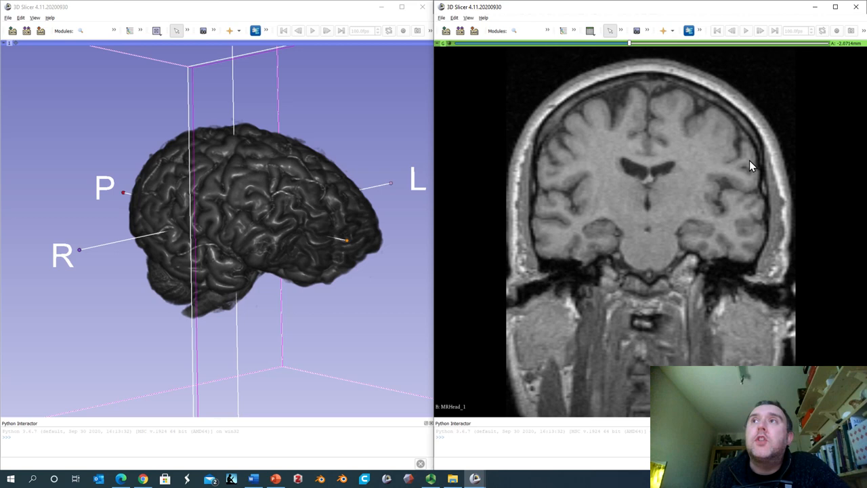
{"action": "mouse_move", "coordinate": [667, 161]}
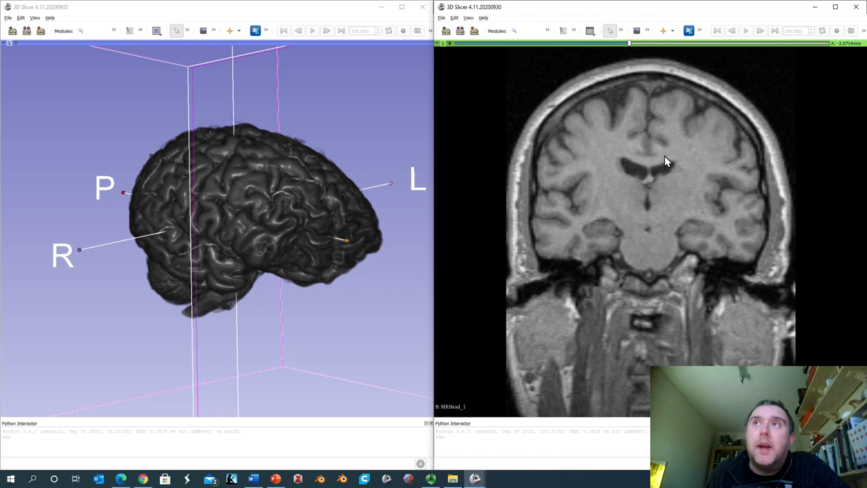
{"action": "mouse_move", "coordinate": [300, 268]}
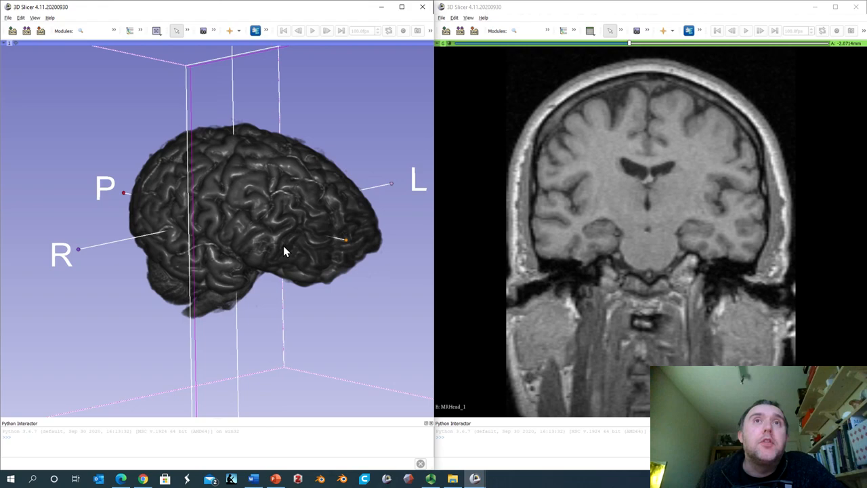
- Orbit the brain rendering and cut it along a coronal plane exposing the white and grey matter
{"action": "left_click_drag", "start_coordinate": [285, 250], "coordinate": [284, 254]}
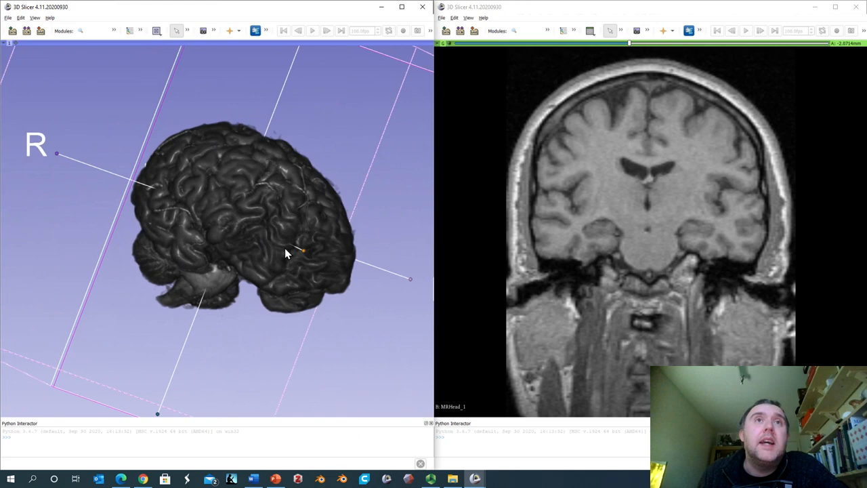
{"action": "left_click_drag", "start_coordinate": [285, 253], "coordinate": [386, 290]}
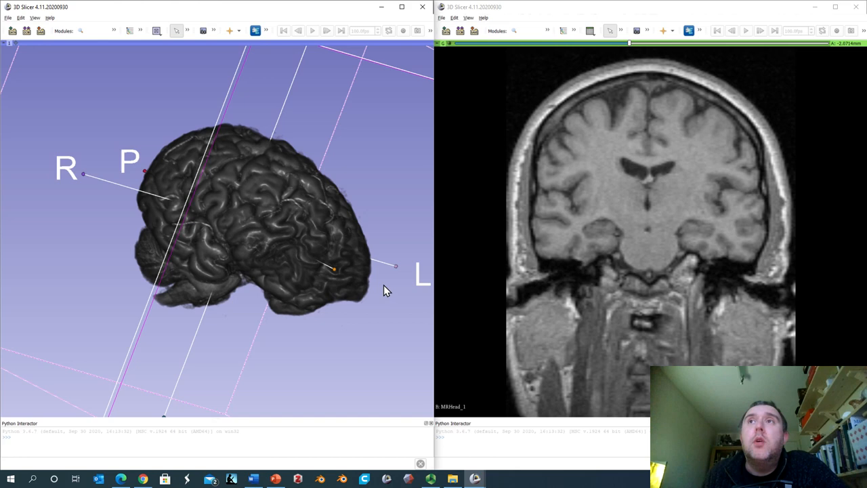
{"action": "left_click_drag", "start_coordinate": [386, 292], "coordinate": [225, 235]}
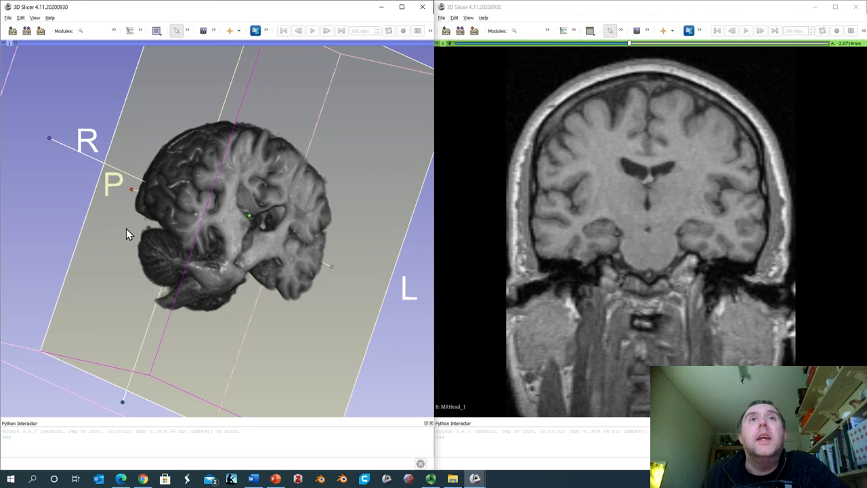
- Turn the cut brain rendering face-on so its coronal section matches the T1 slice
{"action": "left_click_drag", "start_coordinate": [130, 233], "coordinate": [276, 219]}
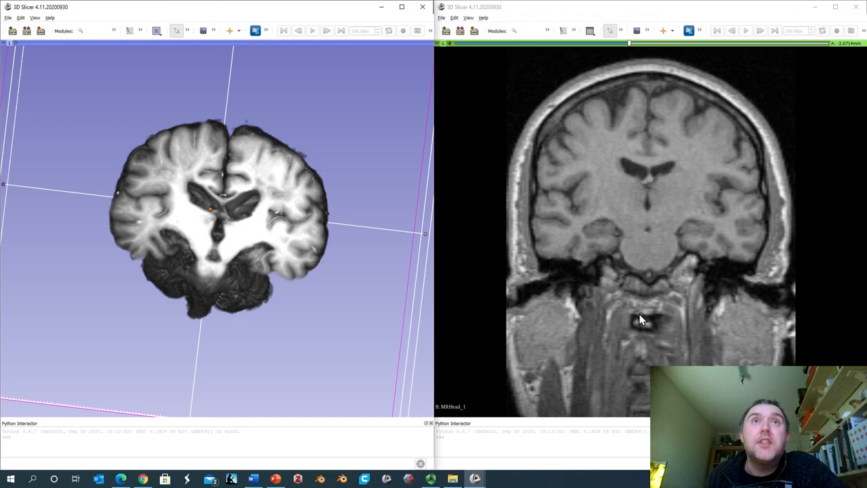
{"action": "mouse_move", "coordinate": [135, 205]}
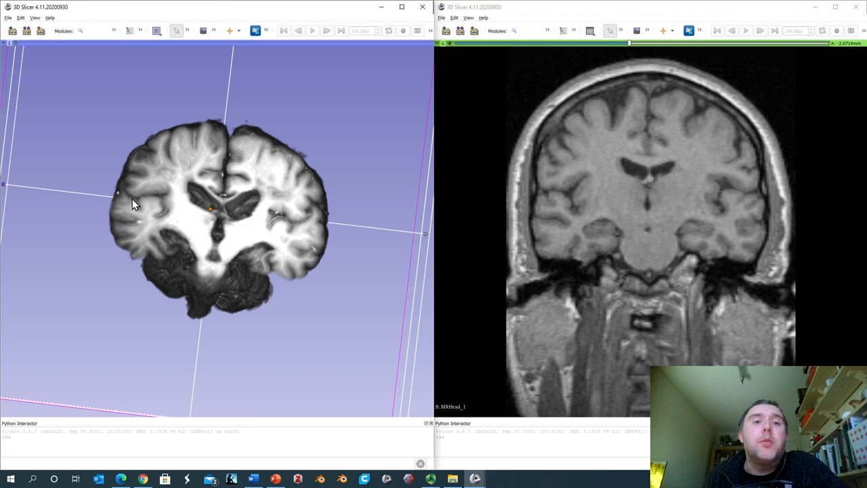
{"action": "mouse_move", "coordinate": [325, 233]}
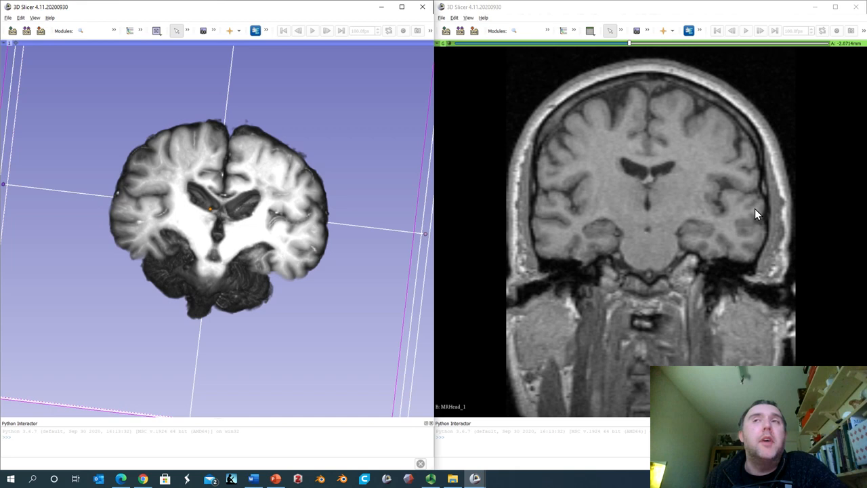
{"action": "mouse_move", "coordinate": [580, 198]}
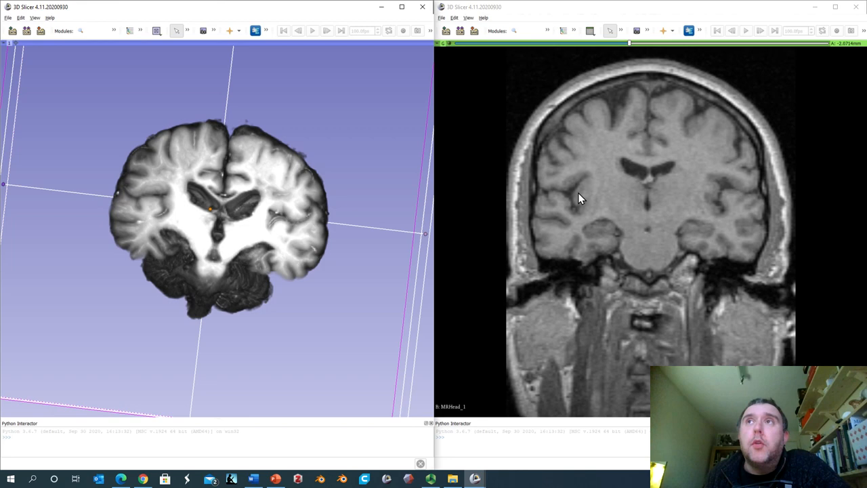
{"action": "mouse_move", "coordinate": [585, 270]}
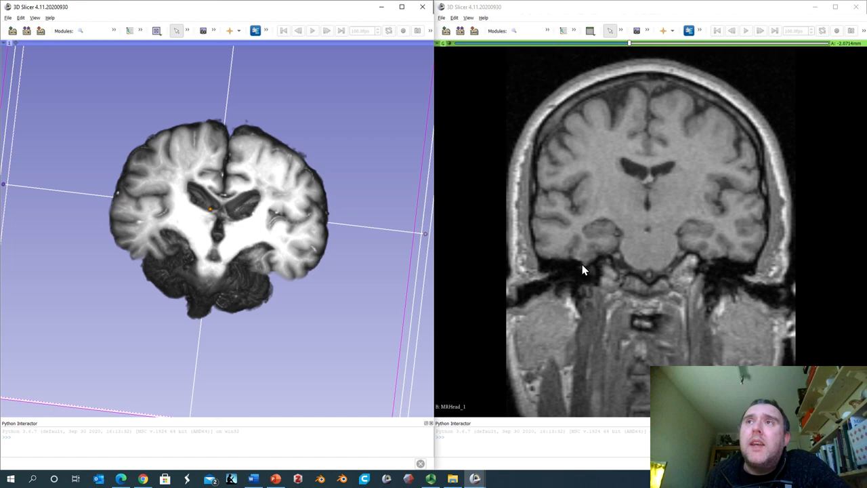
{"action": "mouse_move", "coordinate": [613, 254]}
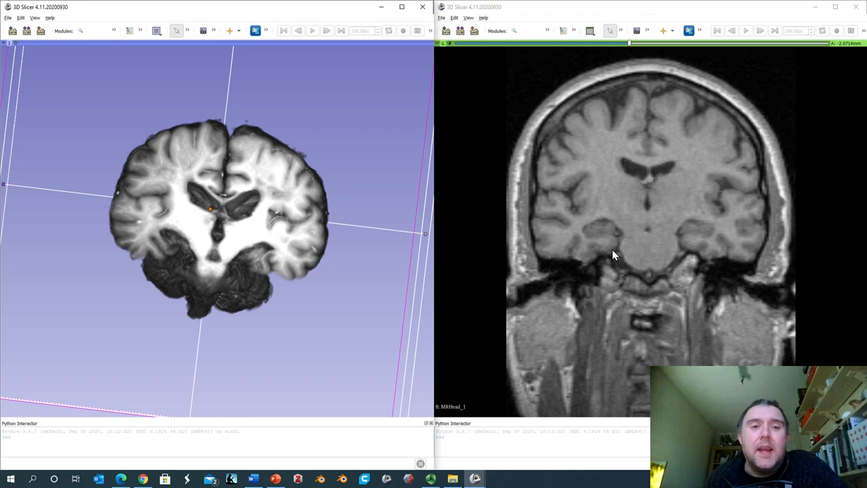
{"action": "mouse_move", "coordinate": [602, 241]}
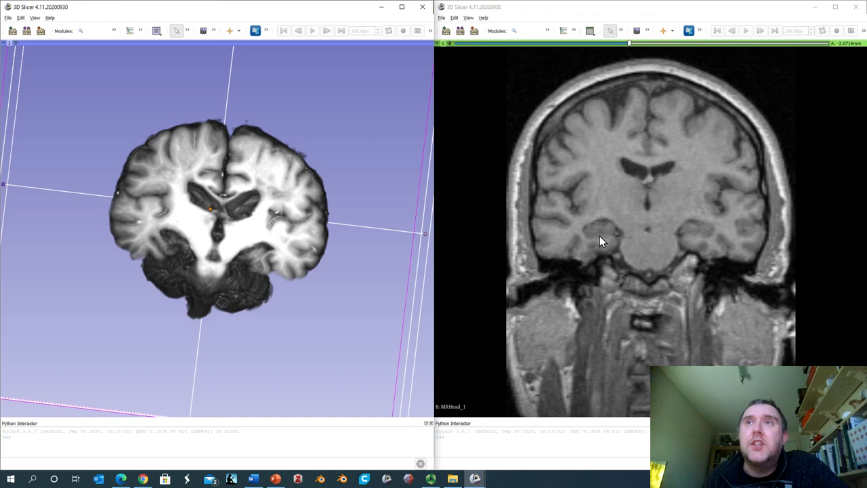
{"action": "mouse_move", "coordinate": [160, 250]}
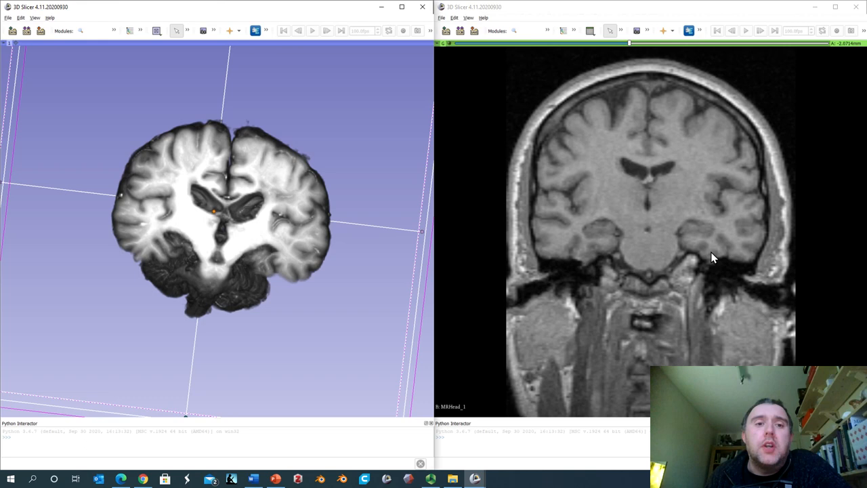
{"action": "mouse_move", "coordinate": [171, 253]}
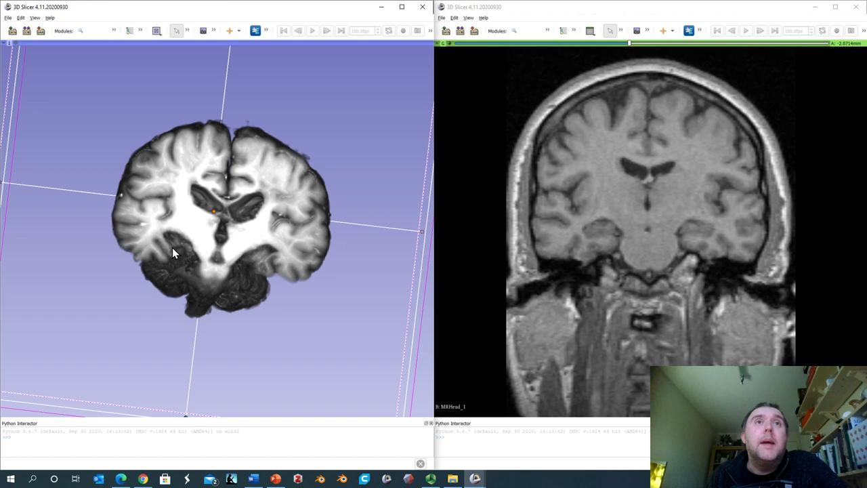
{"action": "mouse_move", "coordinate": [193, 260]}
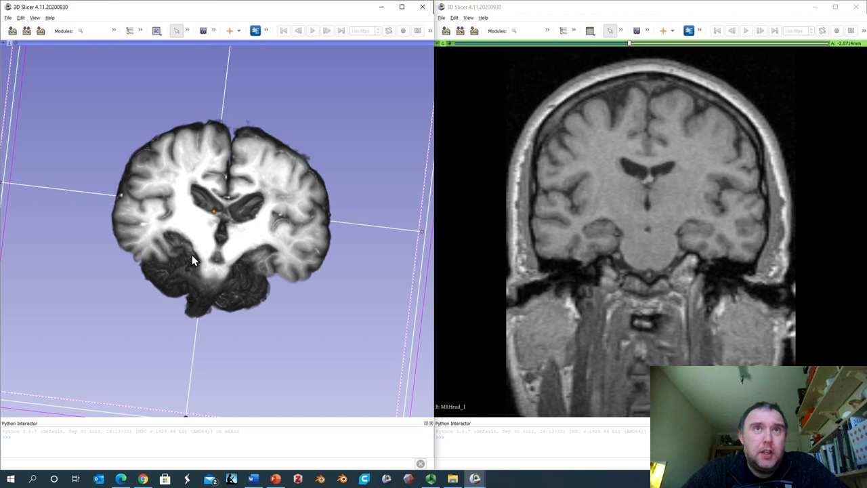
{"action": "mouse_move", "coordinate": [182, 276]}
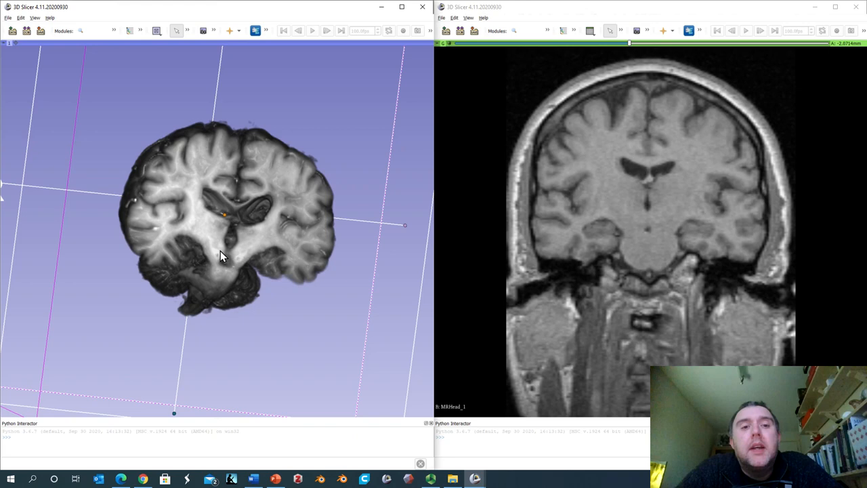
{"action": "mouse_move", "coordinate": [214, 243]}
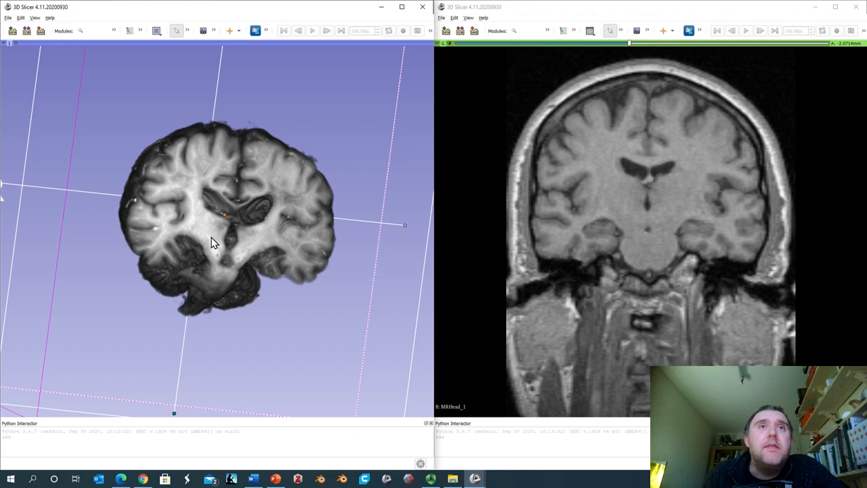